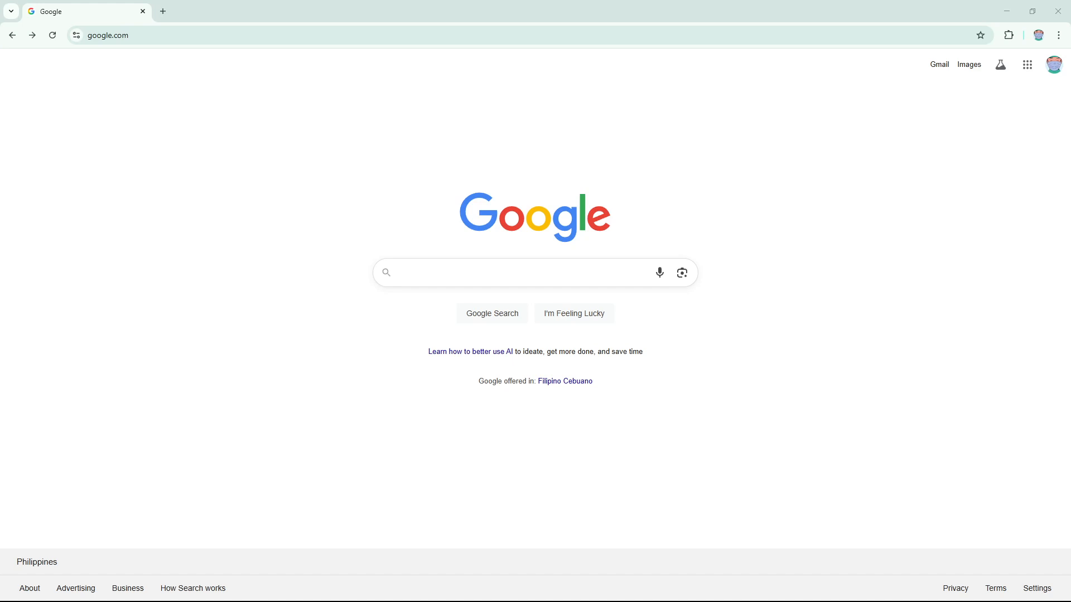
{"action": "mouse_move", "coordinate": [172, 185]}
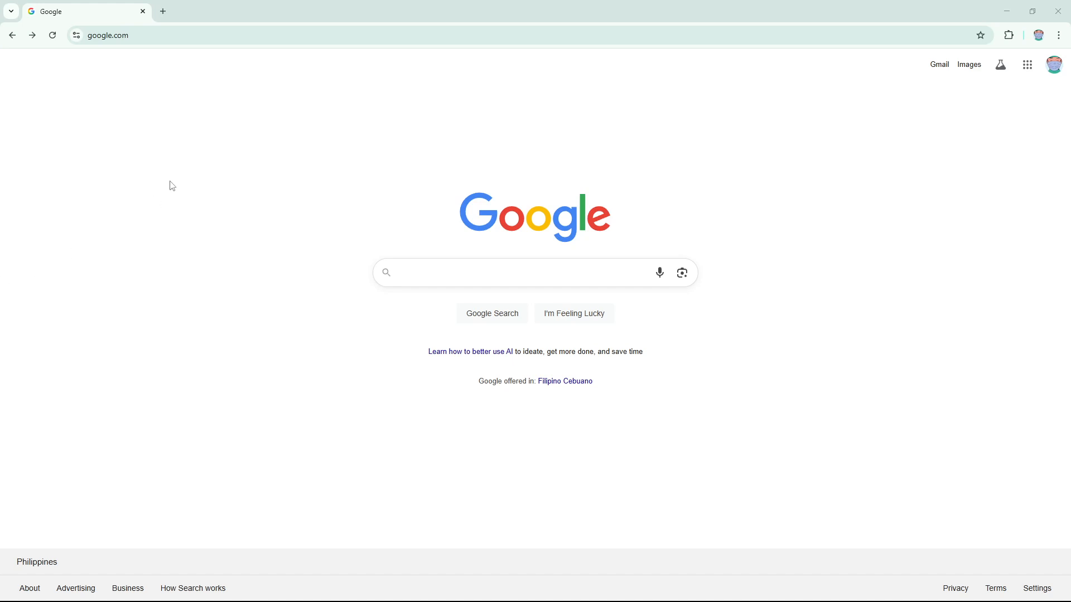
{"action": "type", "text": "https://pocketoption.com/"}
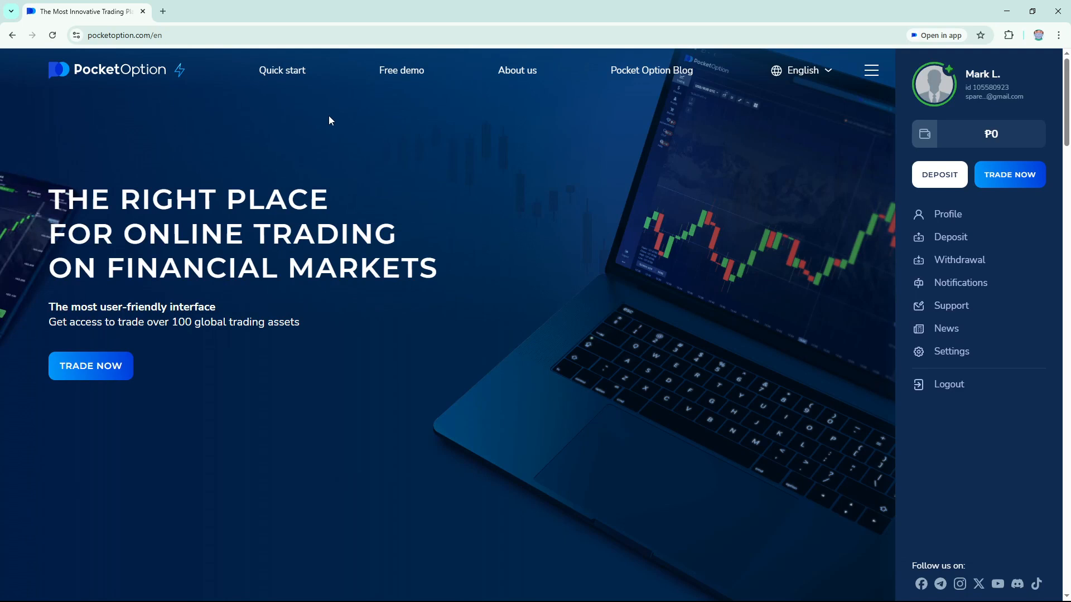
{"action": "mouse_move", "coordinate": [829, 103]}
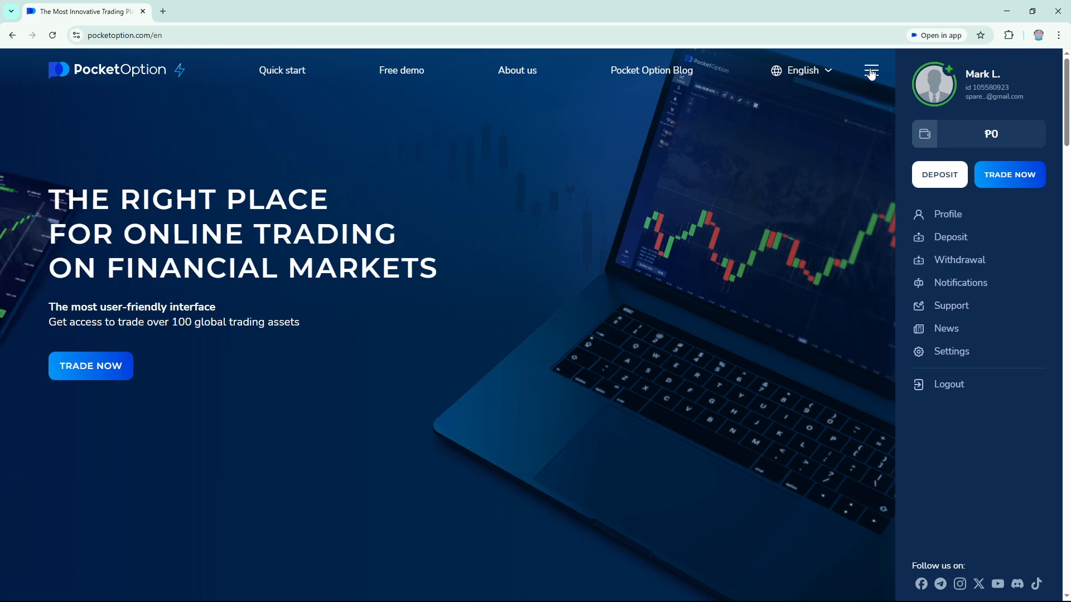
{"action": "mouse_move", "coordinate": [871, 74]}
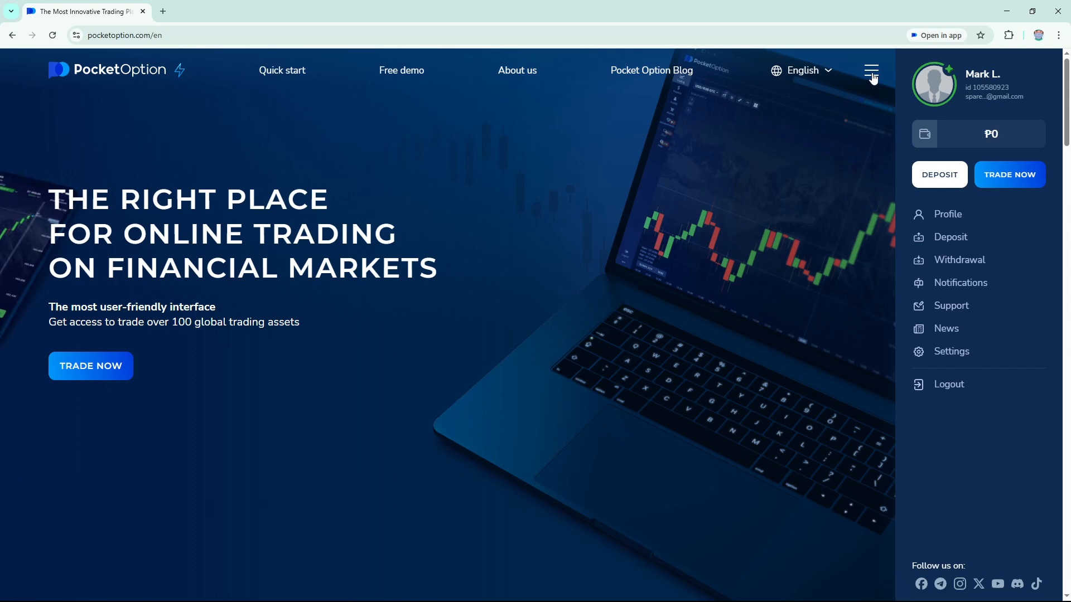
Open the homepage hamburger menu showing How It Works, About Us and Platforms
{"action": "left_click", "coordinate": [871, 70]}
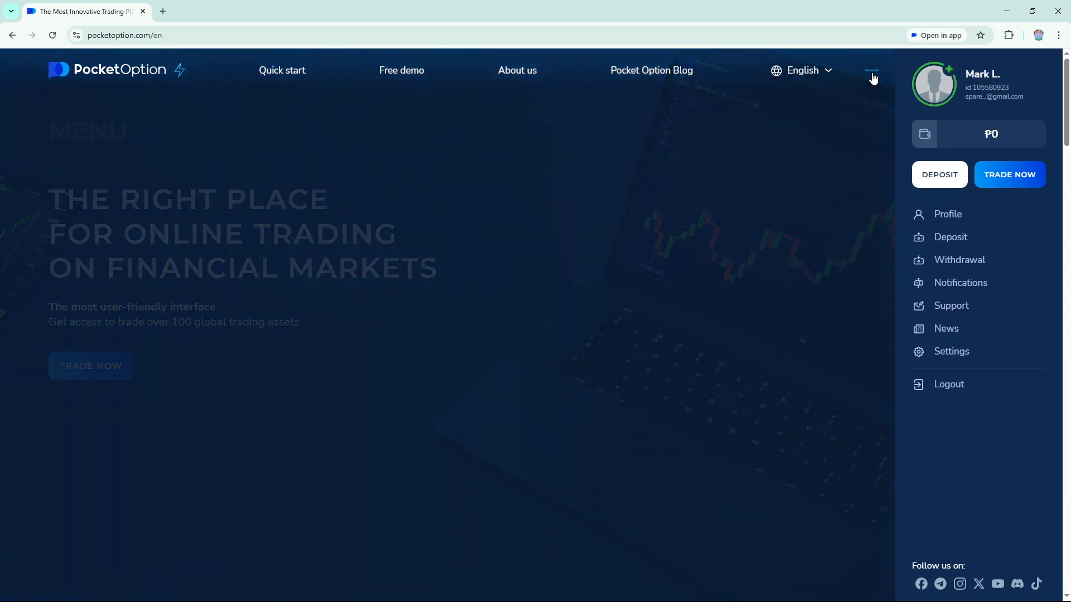
{"action": "left_click", "coordinate": [872, 70]}
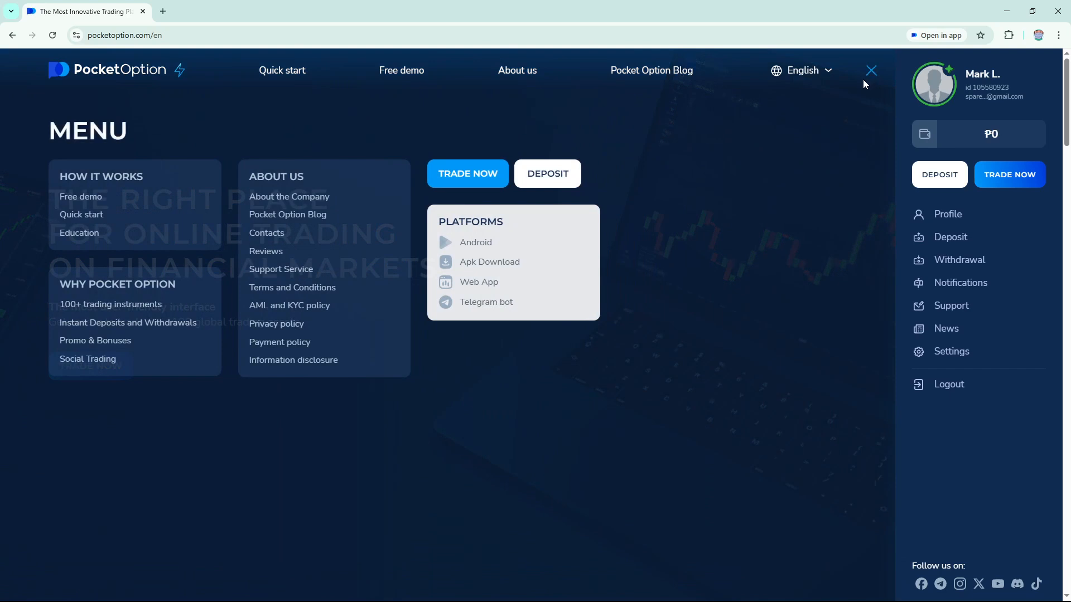
{"action": "mouse_move", "coordinate": [169, 275]}
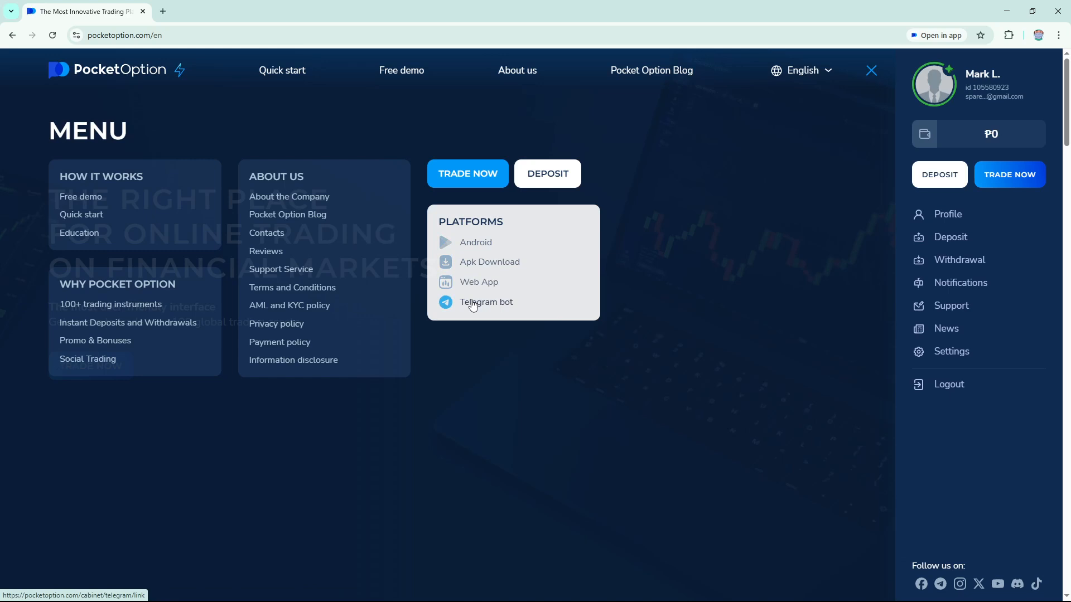
{"action": "mouse_move", "coordinate": [473, 303]}
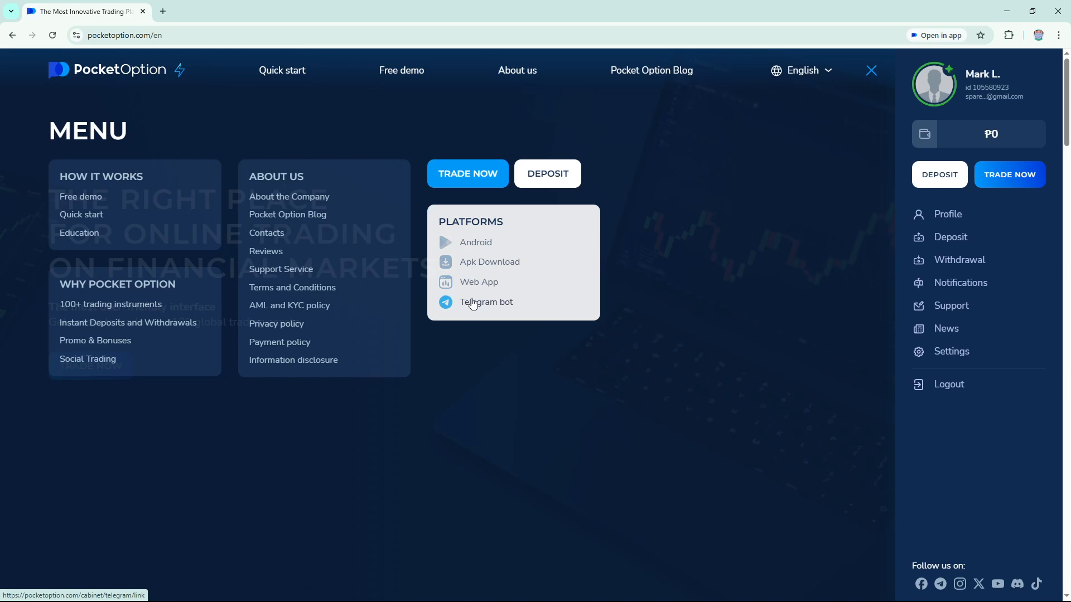
{"action": "mouse_move", "coordinate": [478, 282]}
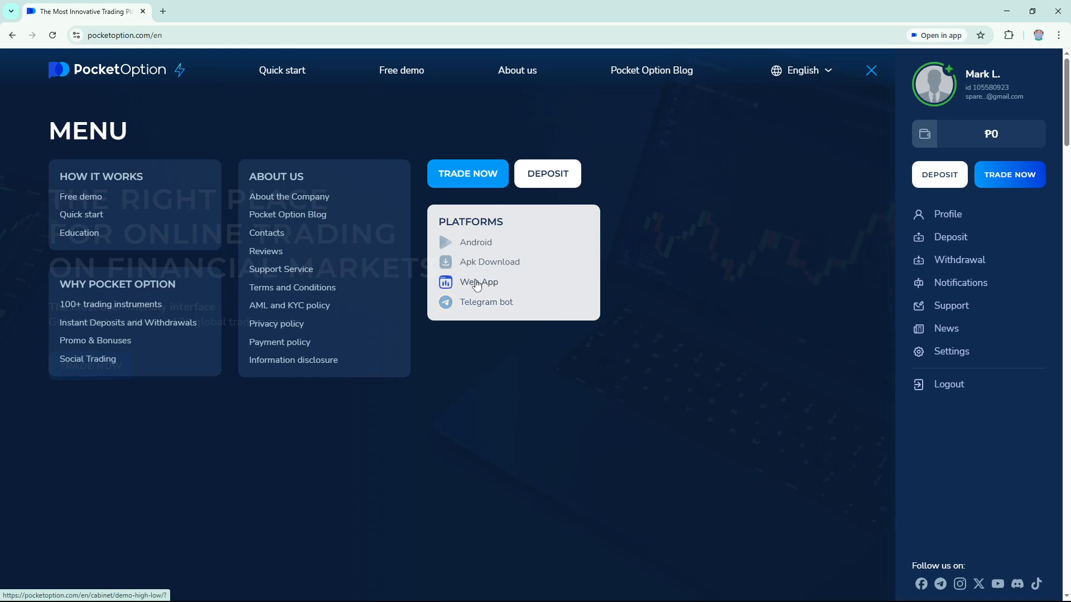
{"action": "mouse_move", "coordinate": [134, 257]}
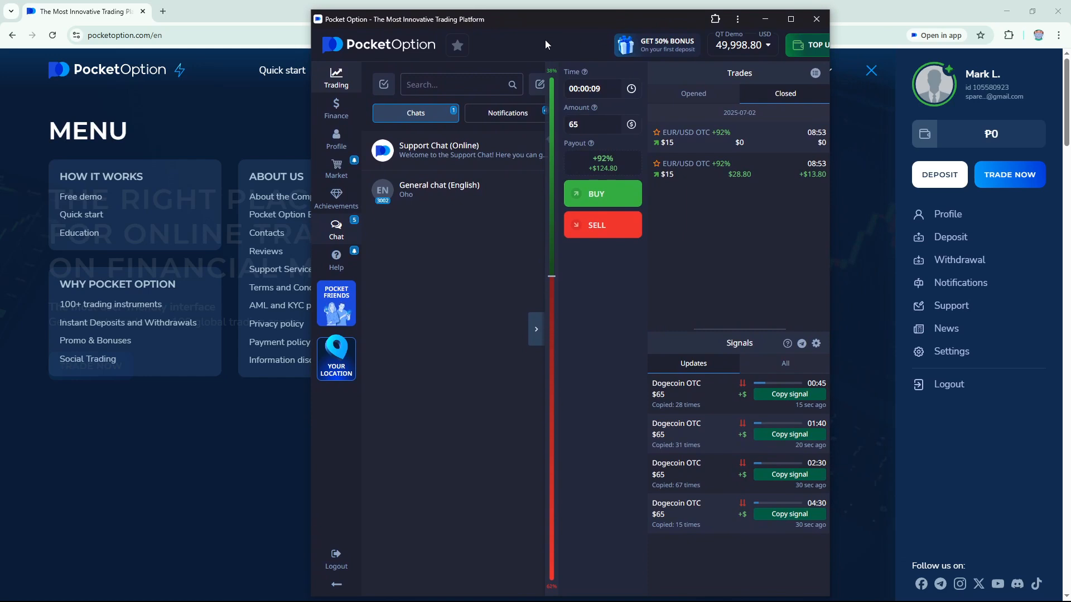
{"action": "mouse_move", "coordinate": [506, 25]}
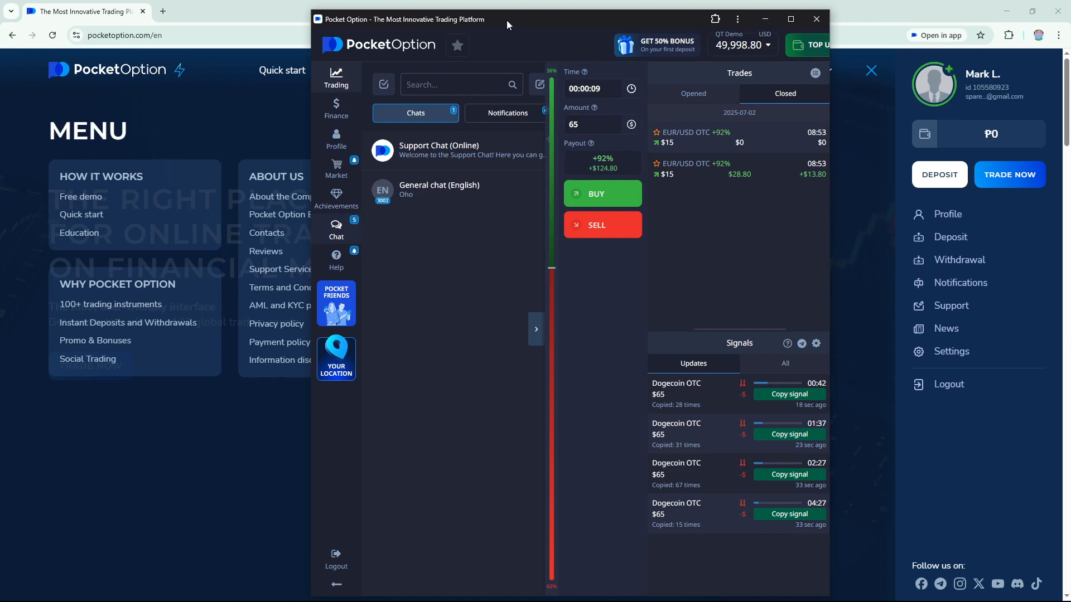
Maximize the Web App window so the Dogecoin OTC candlestick chart fills the screen
{"action": "left_click", "coordinate": [789, 19]}
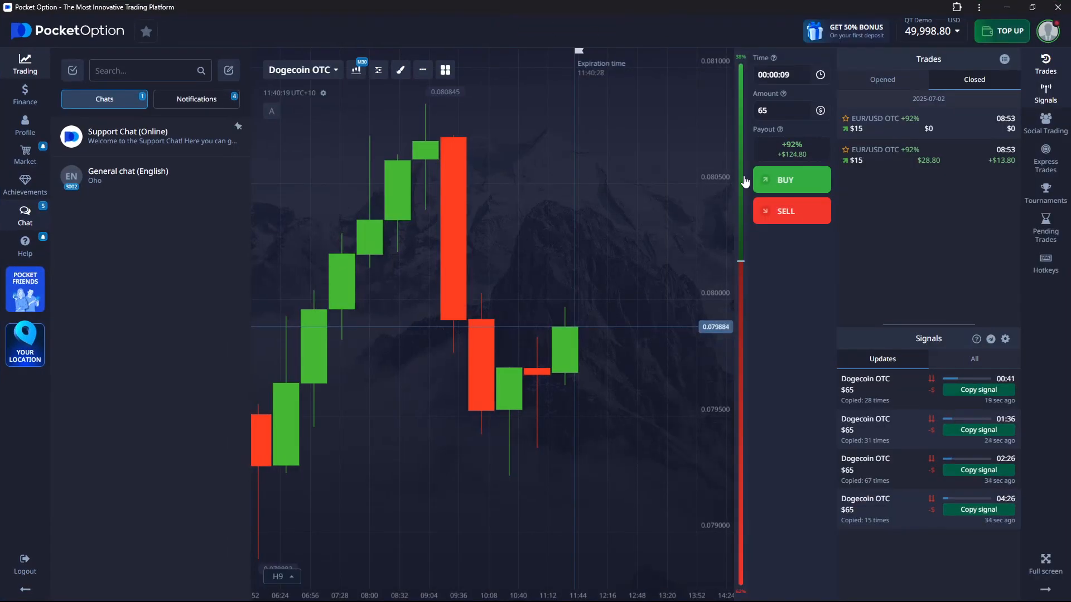
{"action": "mouse_move", "coordinate": [548, 237]}
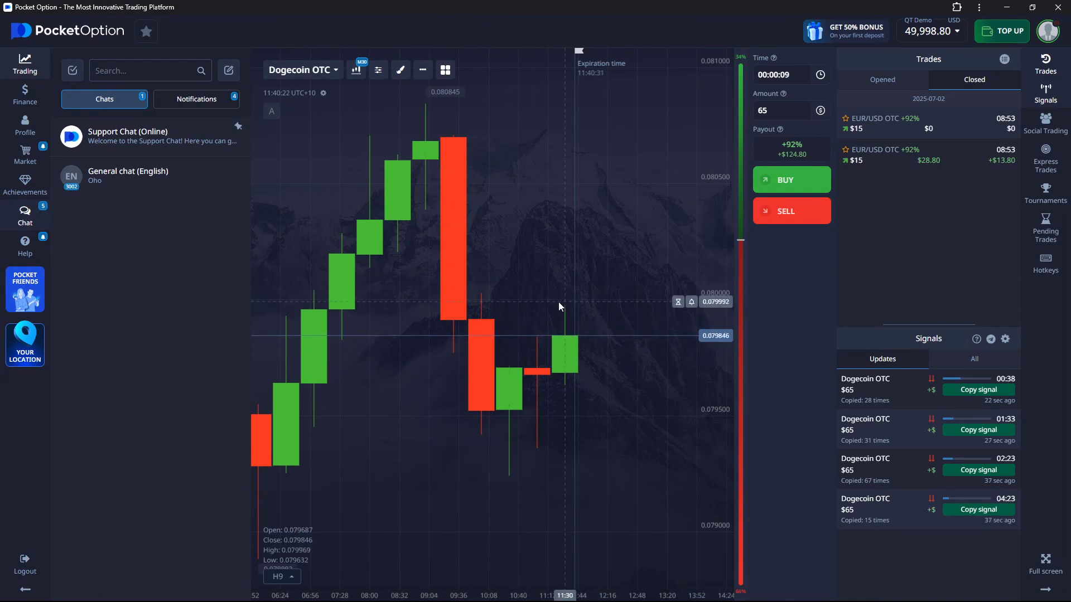
{"action": "mouse_move", "coordinate": [589, 298]}
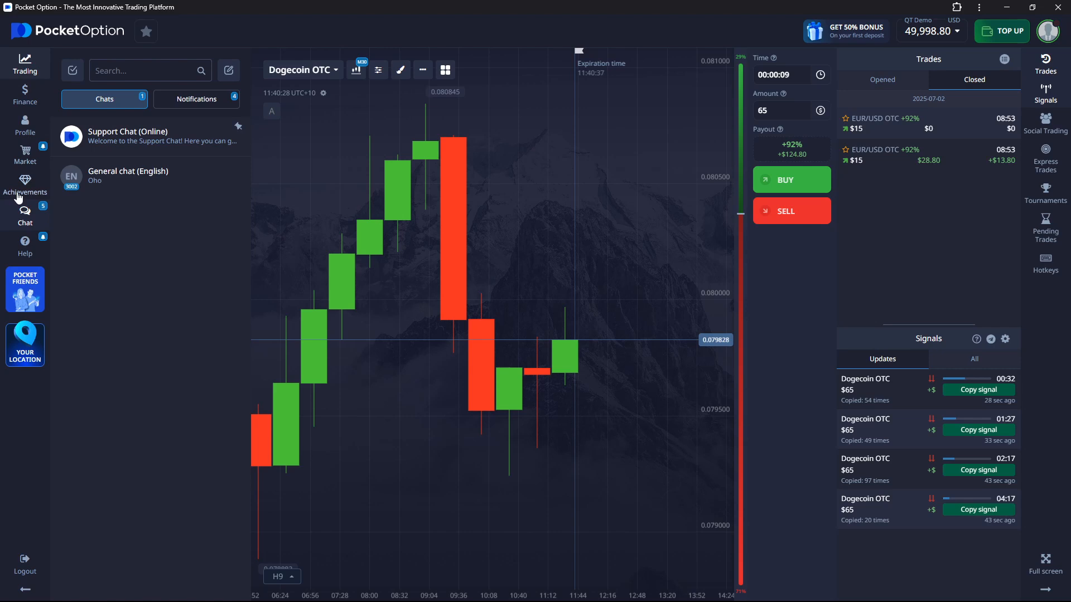
{"action": "mouse_move", "coordinate": [336, 251]}
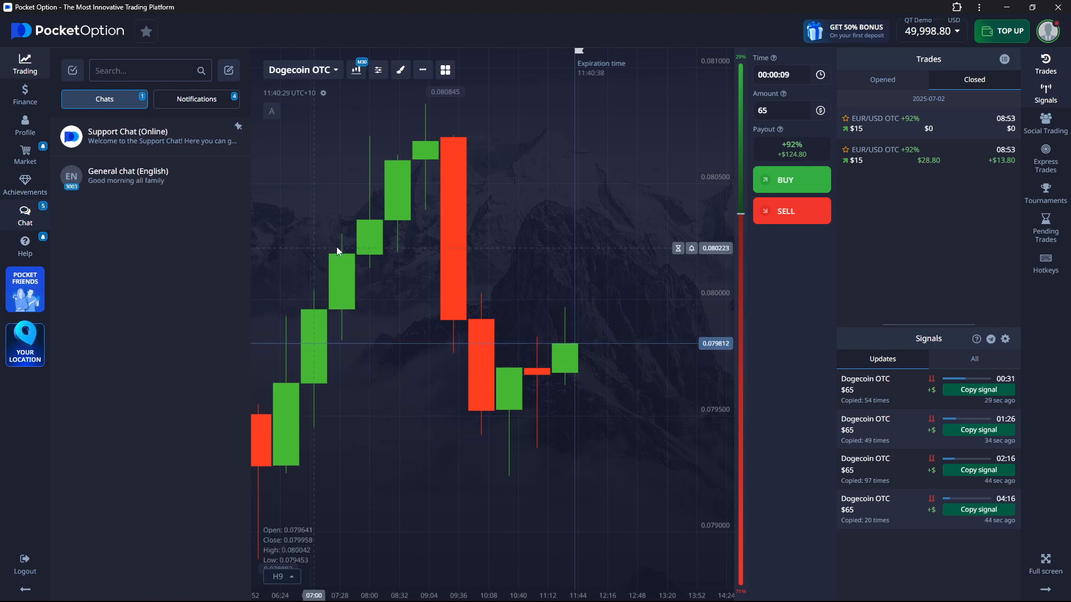